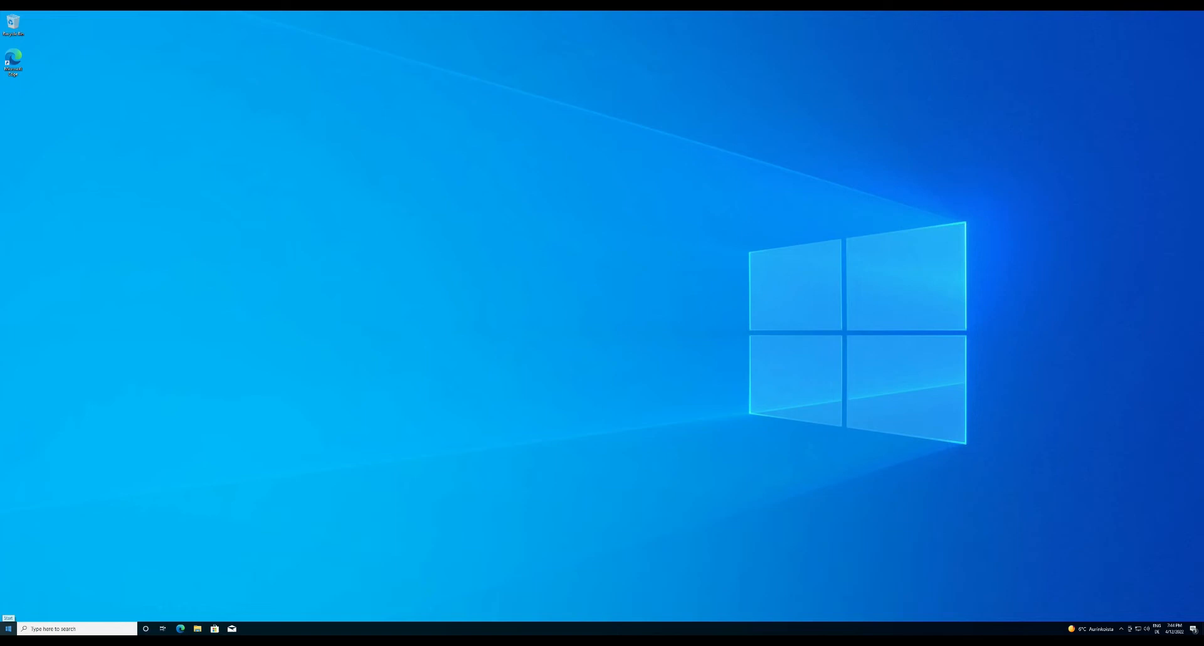
# Launch Remote Desktop from the Windows 10 Start menu's Recently added list
pyautogui.click(7, 628)
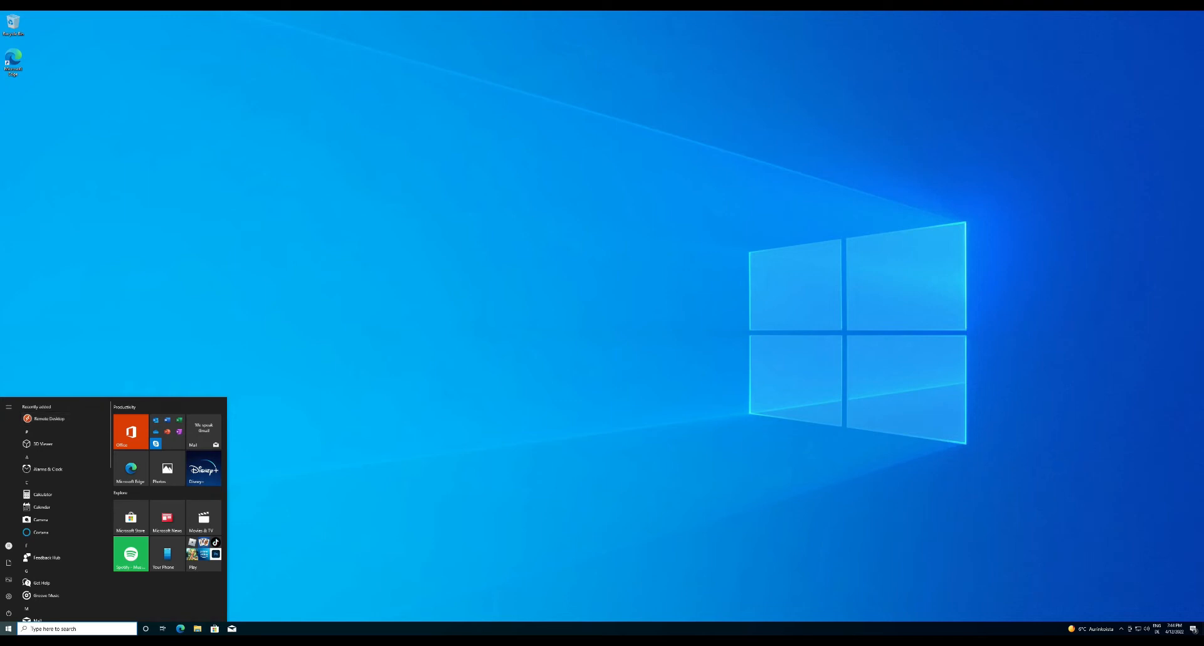
pyautogui.click(47, 418)
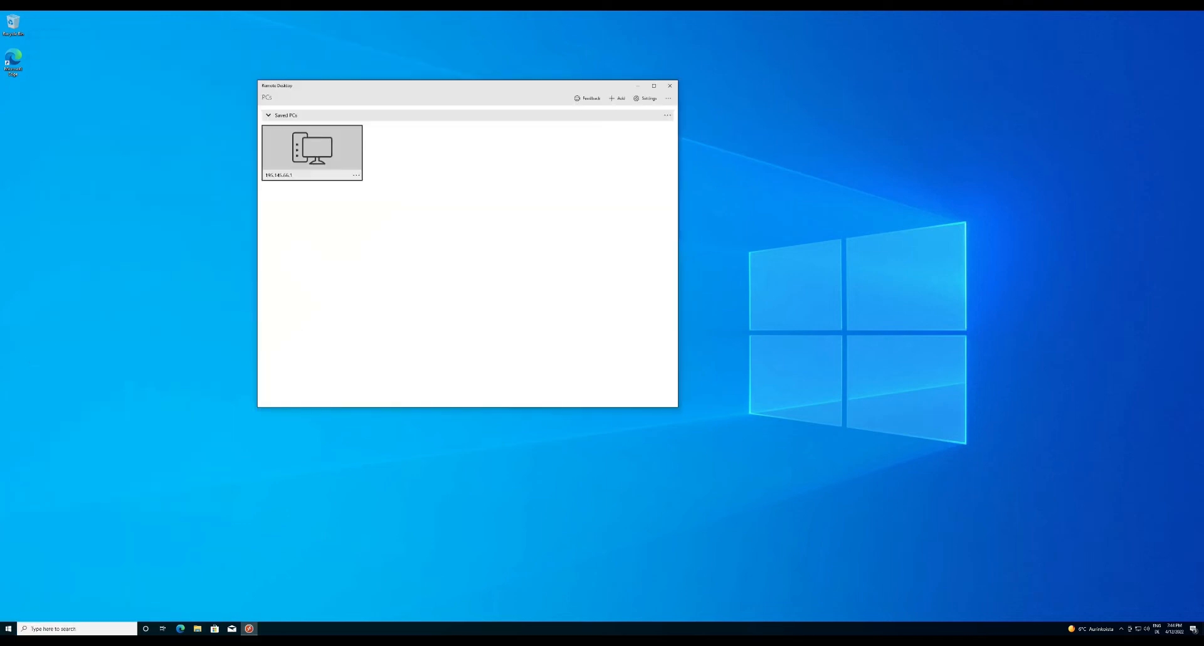
# Edit the saved PC's display settings to a 1280x1024 resolution and save the connection
pyautogui.click(356, 175)
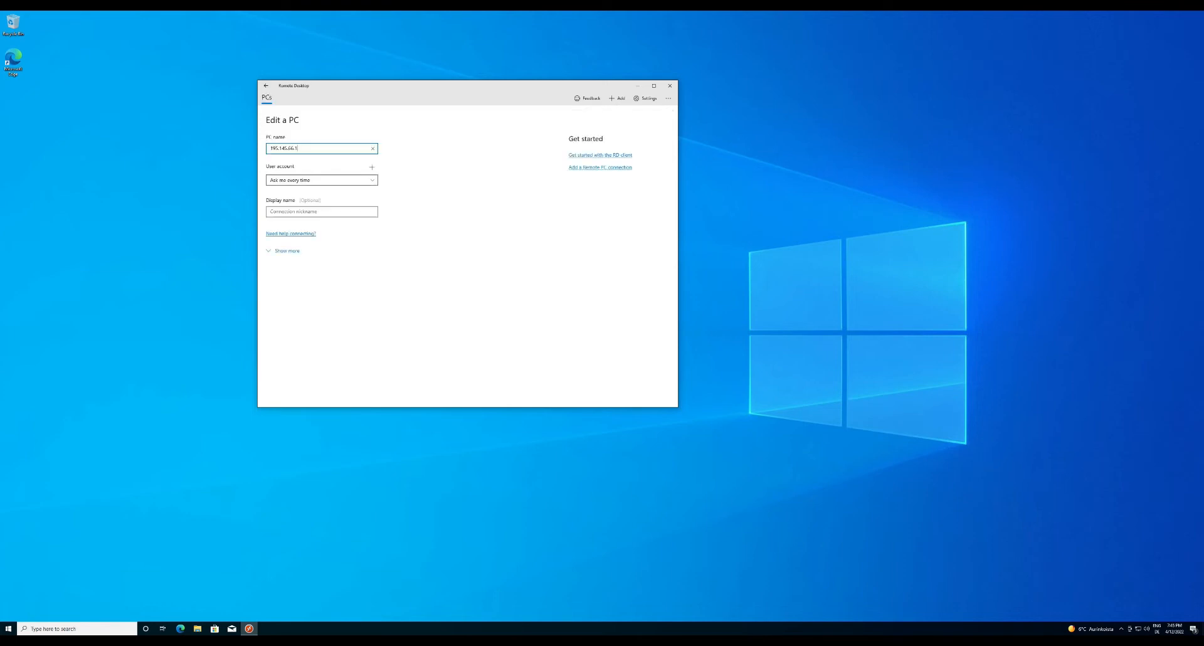
pyautogui.click(286, 250)
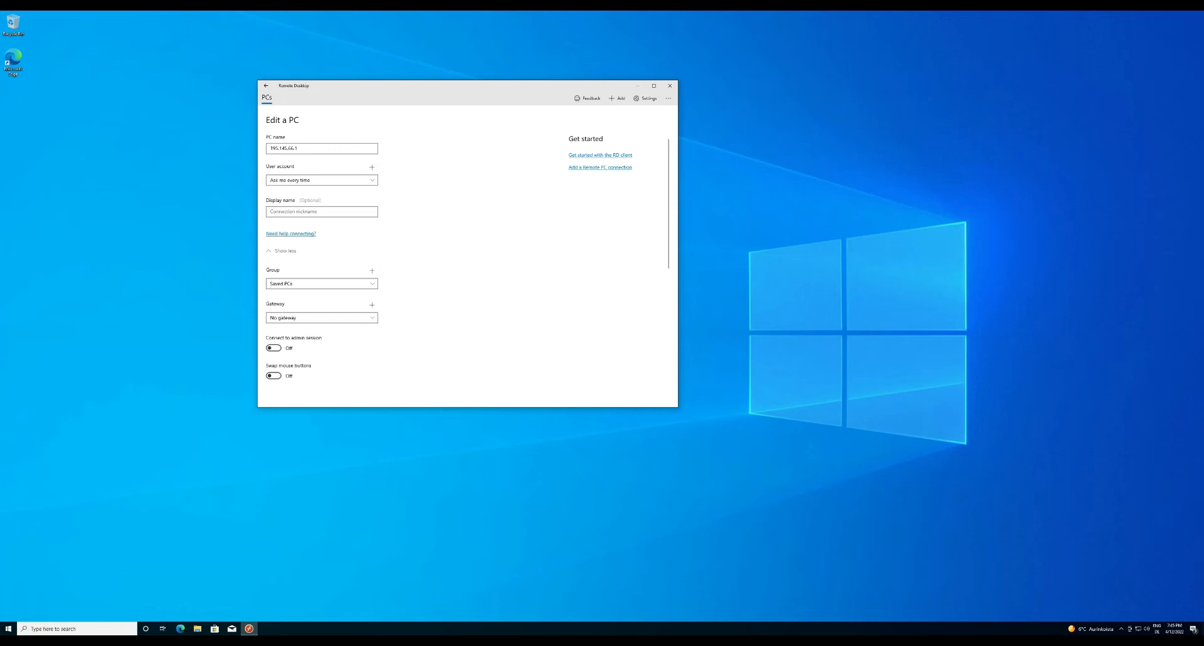
pyautogui.scroll(-3)
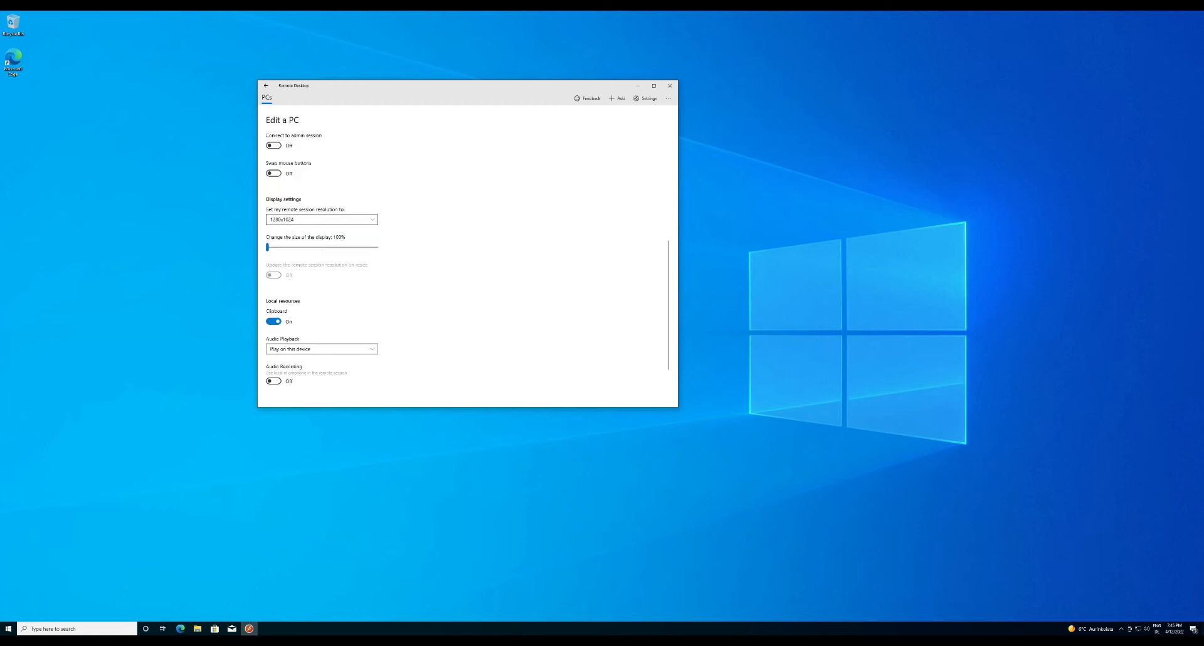
pyautogui.click(264, 86)
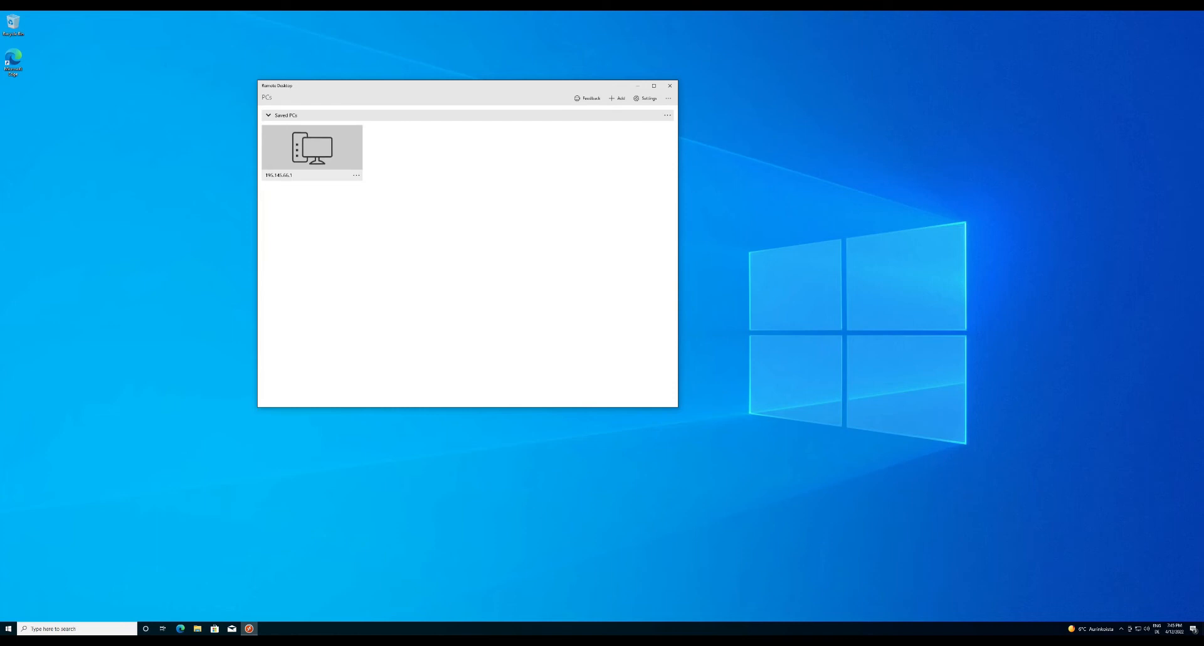